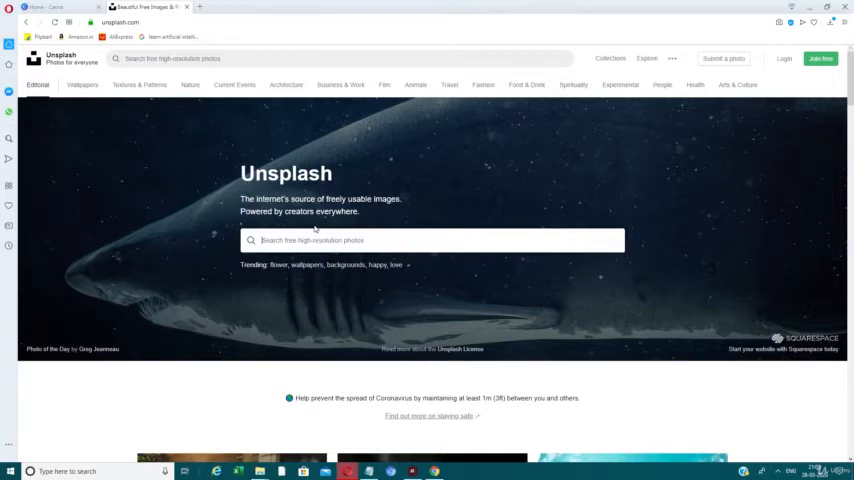
Step: Search Unsplash for 'marketing', open the neon 'Do Something Great' photo and download it
{"action": "type", "text": "marketing"}
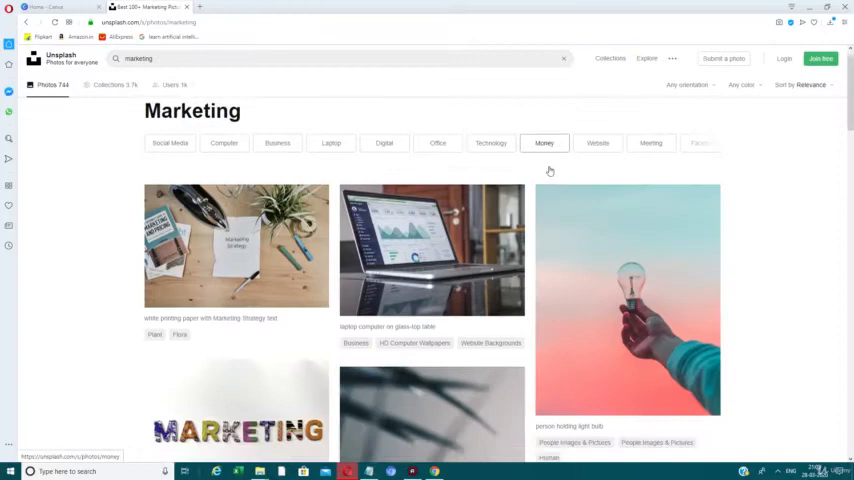
{"action": "scroll", "scroll_direction": "down", "scroll_amount": 3}
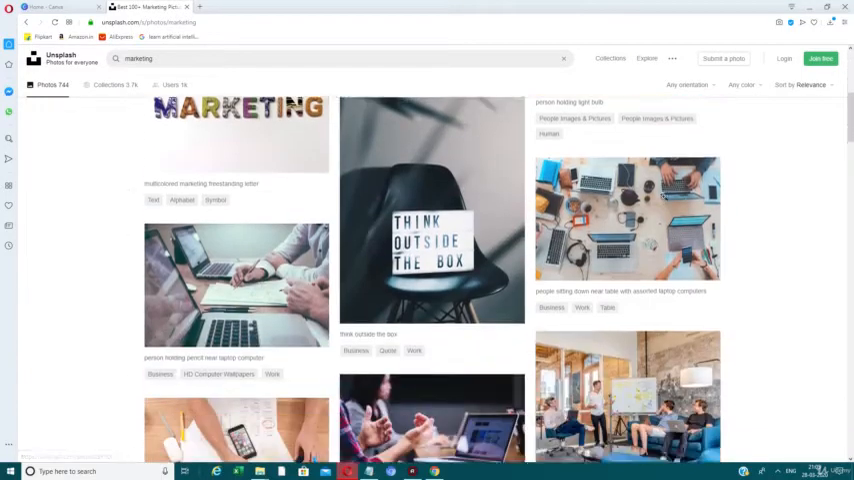
{"action": "scroll", "scroll_direction": "down", "scroll_amount": 3}
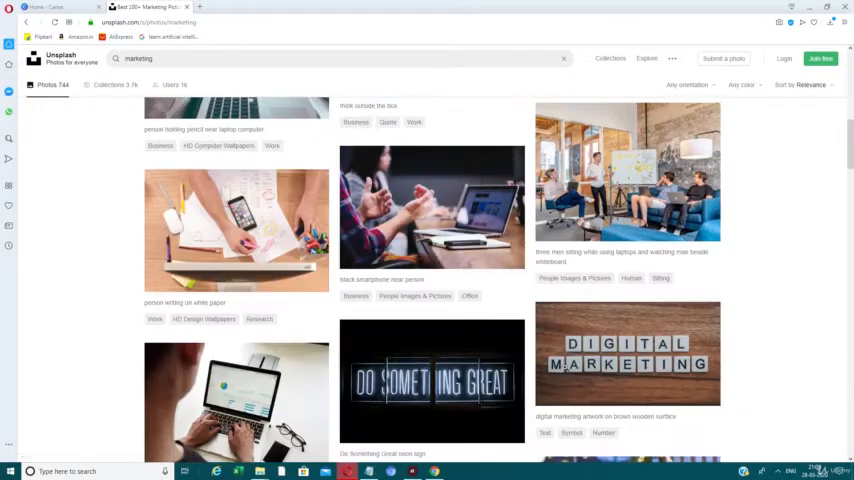
{"action": "left_click", "coordinate": [431, 380]}
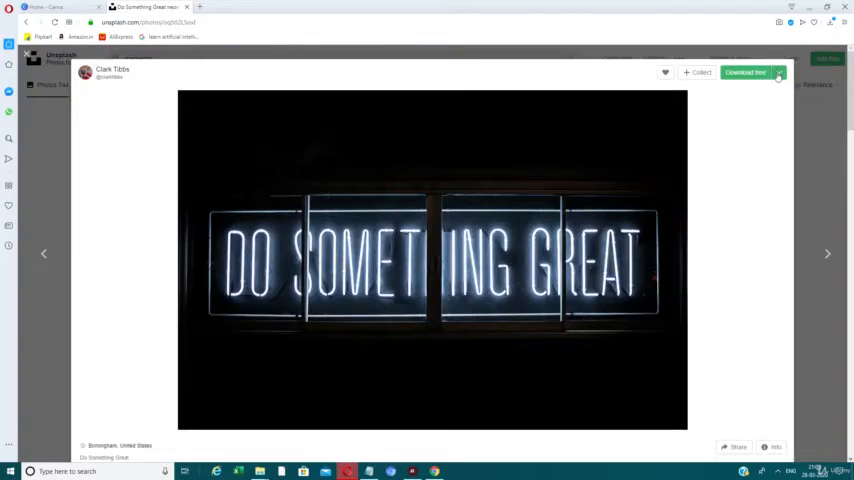
{"action": "left_click", "coordinate": [779, 72]}
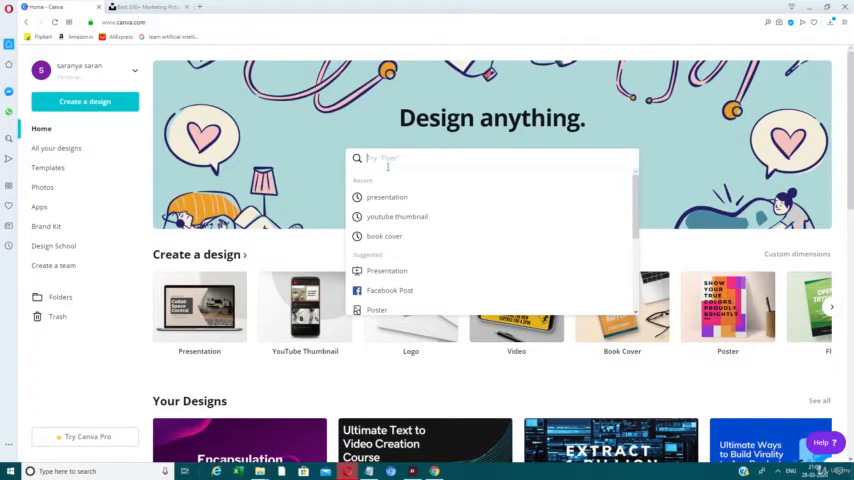
Step: Search 'presentation' on the Canva home page and start a standard Presentation design
{"action": "type", "text": "s"}
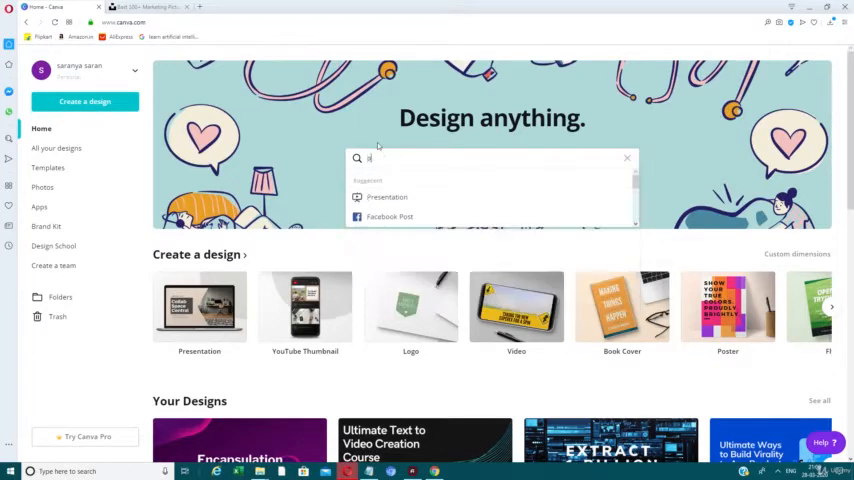
{"action": "type", "text": "presentation"}
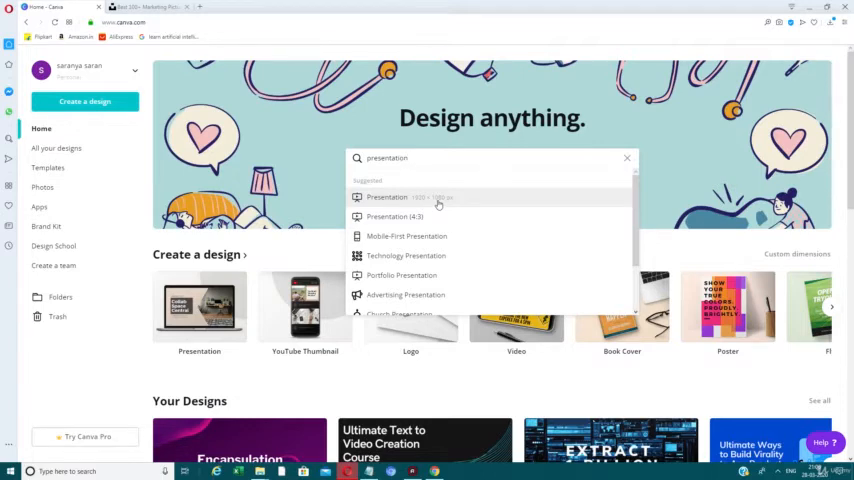
{"action": "left_click", "coordinate": [387, 196]}
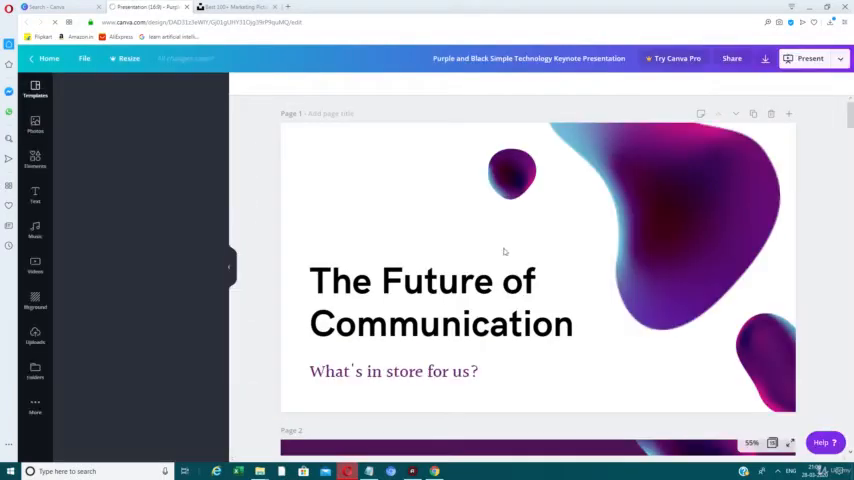
Step: Retitle the slide 'Virality Reinvented' and change the subtitle to 'What's in store for you?'
{"action": "left_click", "coordinate": [35, 90]}
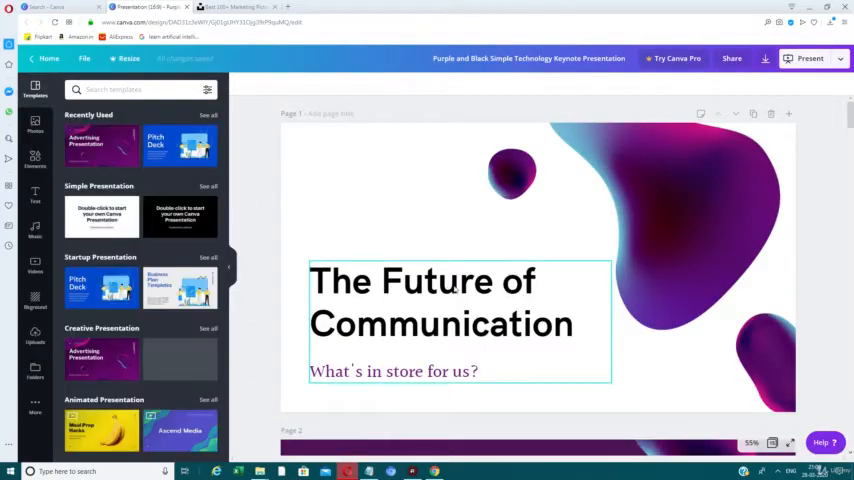
{"action": "double_click", "coordinate": [441, 323]}
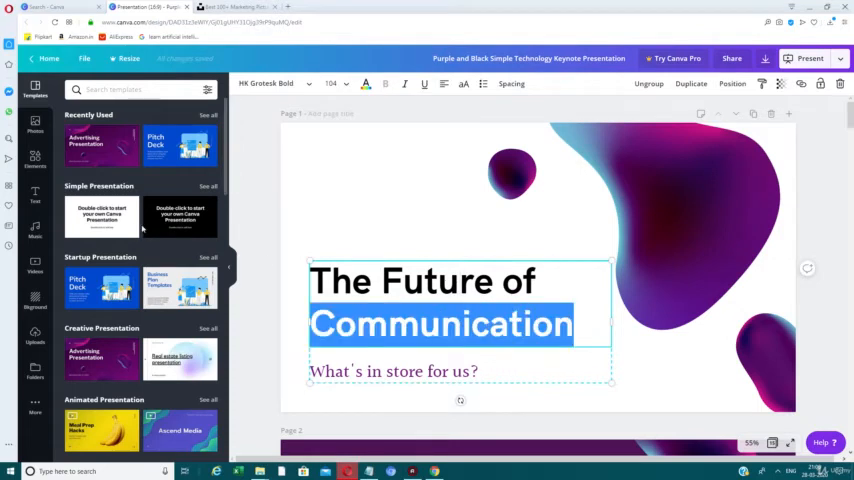
{"action": "type", "text": "Virality Reinvented"}
{"action": "left_click", "coordinate": [395, 371]}
{"action": "type", "text": "yo"}
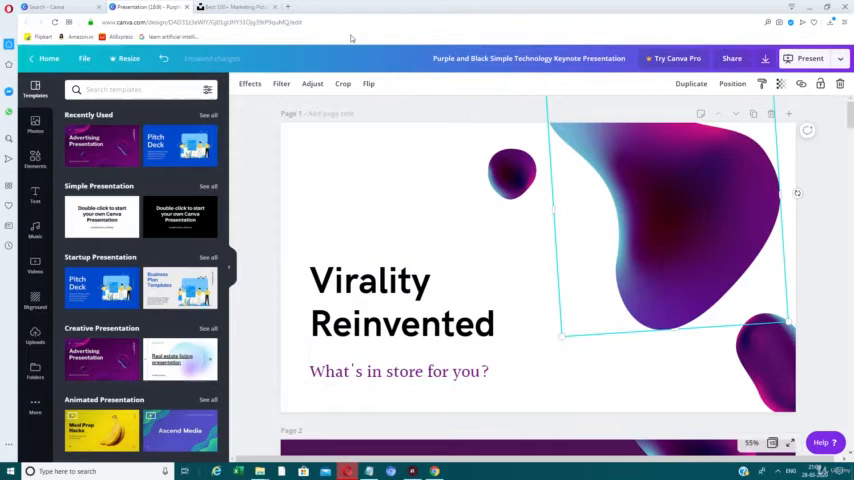
Step: Apply the Fuchsia duotone effect to the large purple blob graphic
{"action": "left_click", "coordinate": [249, 83]}
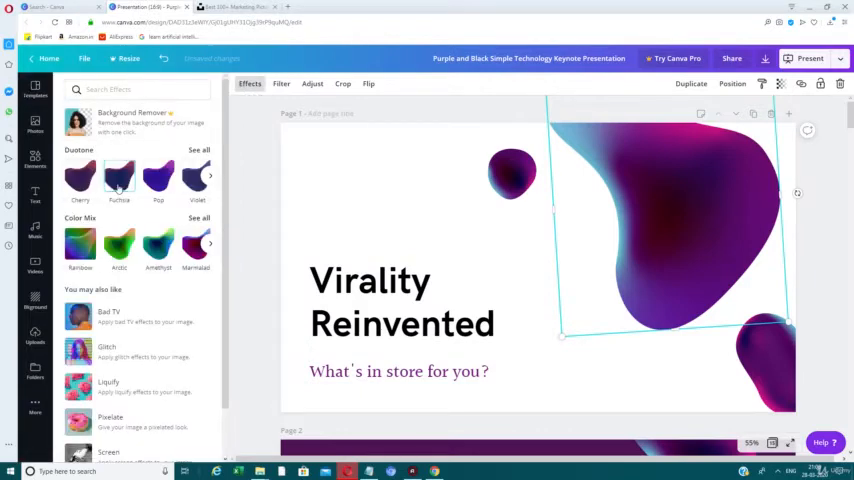
{"action": "left_click", "coordinate": [158, 177]}
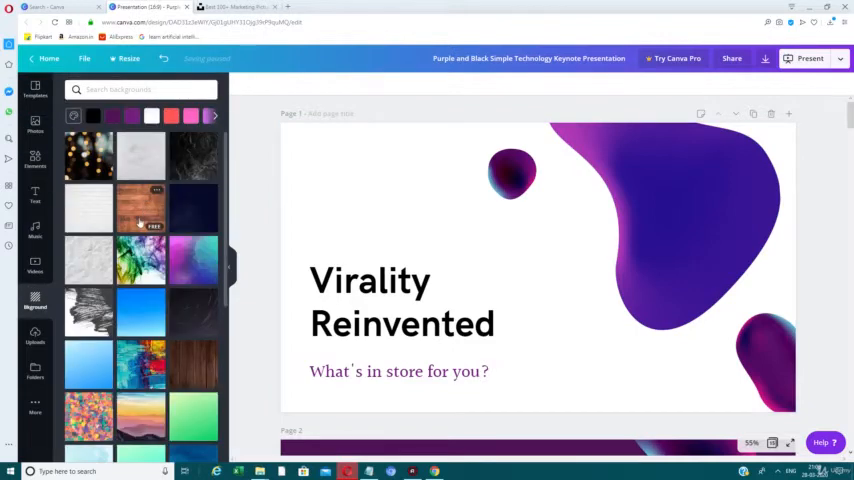
Step: Set a white brick-wall texture as the slide background
{"action": "left_click", "coordinate": [88, 207]}
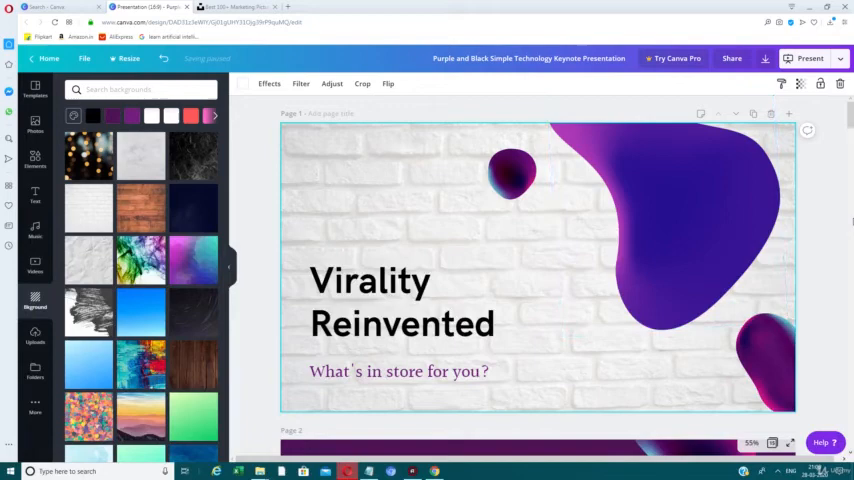
{"action": "scroll", "scroll_direction": "down", "scroll_amount": 3}
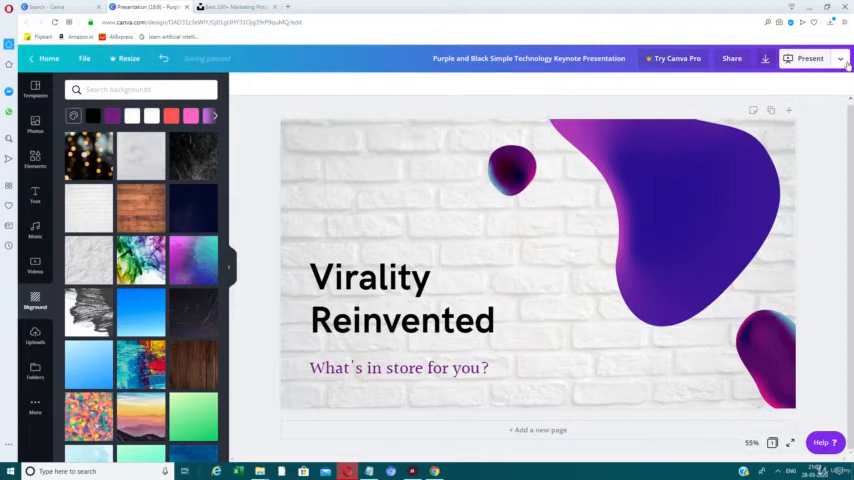
Step: Open the Download options and select PNG as the file type
{"action": "left_click", "coordinate": [764, 58]}
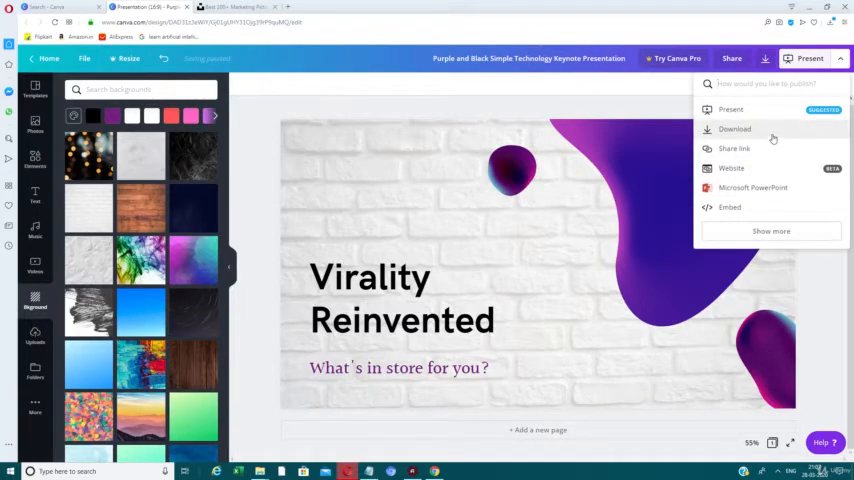
{"action": "left_click", "coordinate": [734, 128]}
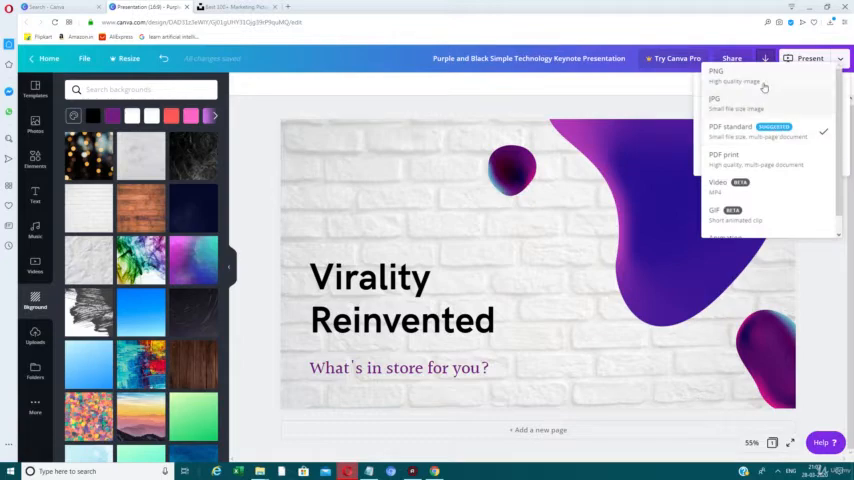
{"action": "left_click", "coordinate": [716, 73]}
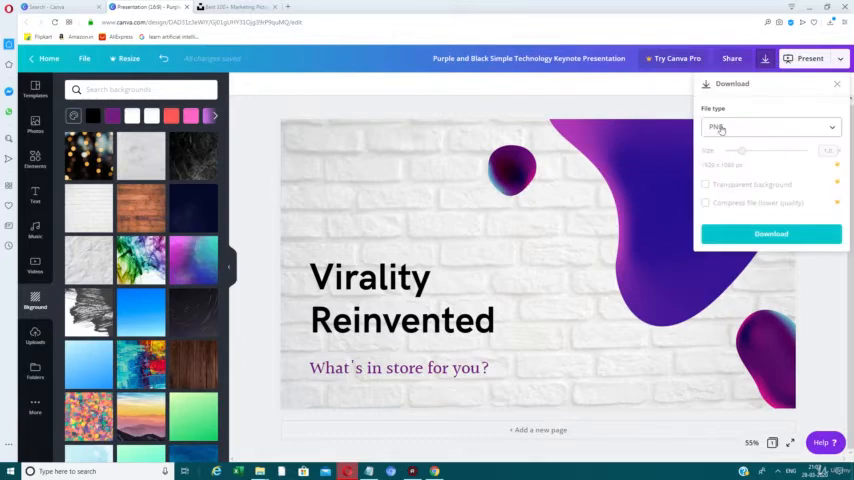
{"action": "left_click", "coordinate": [771, 233]}
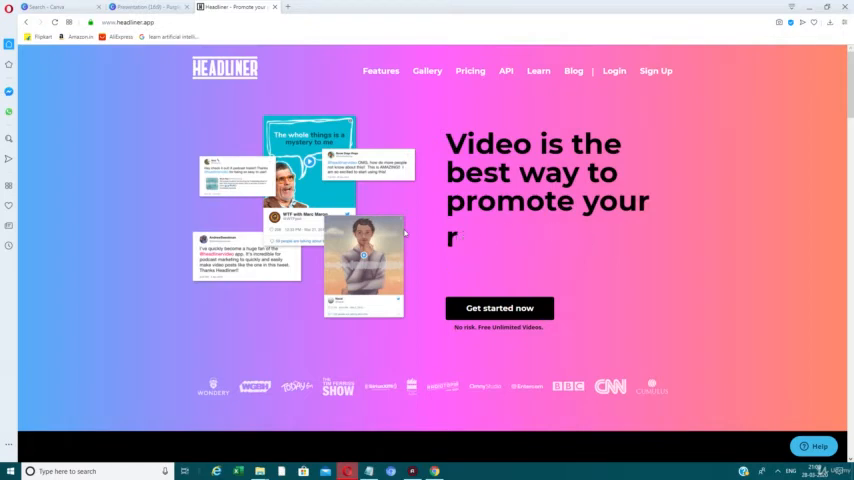
{"action": "scroll", "scroll_direction": "down", "scroll_amount": 3}
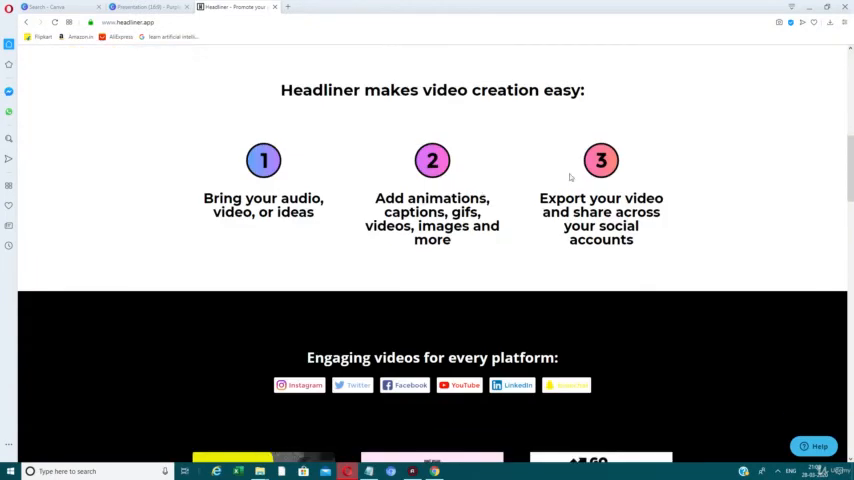
{"action": "double_click", "coordinate": [285, 198]}
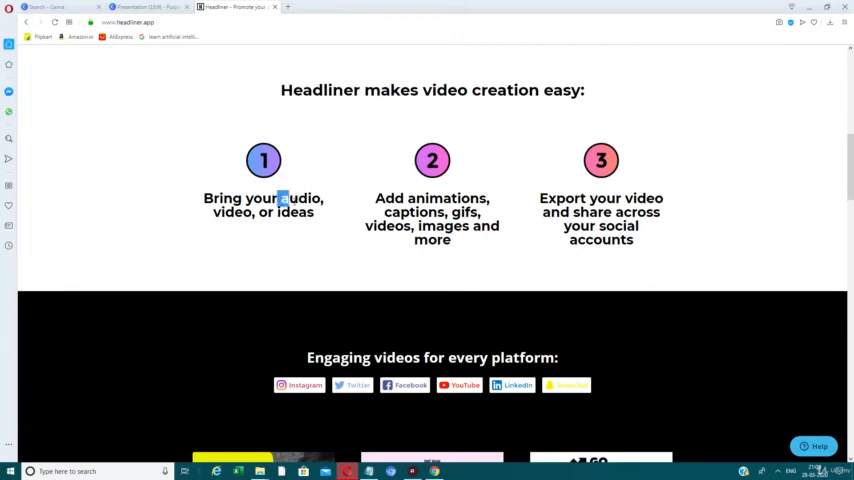
{"action": "double_click", "coordinate": [429, 198]}
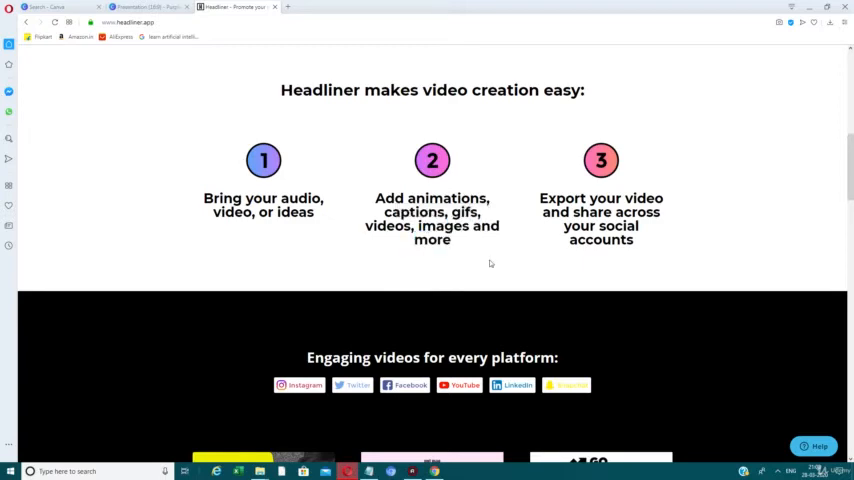
{"action": "scroll", "scroll_direction": "down", "scroll_amount": 3}
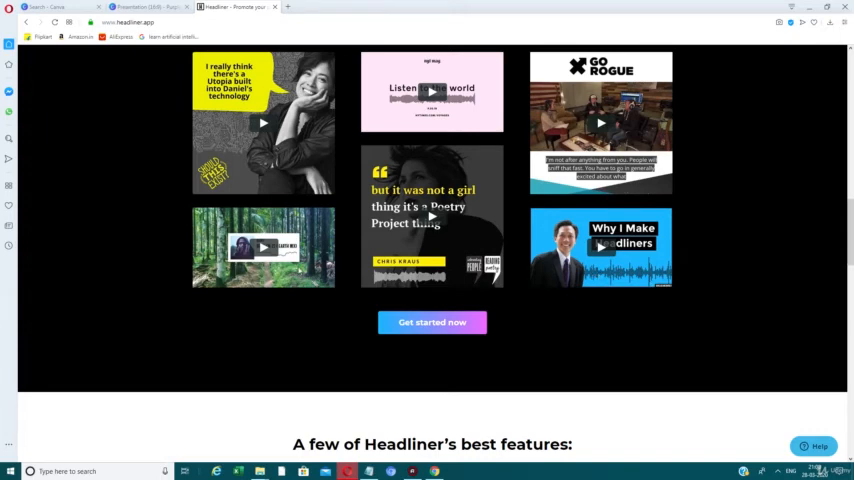
{"action": "scroll", "scroll_direction": "down", "scroll_amount": 3}
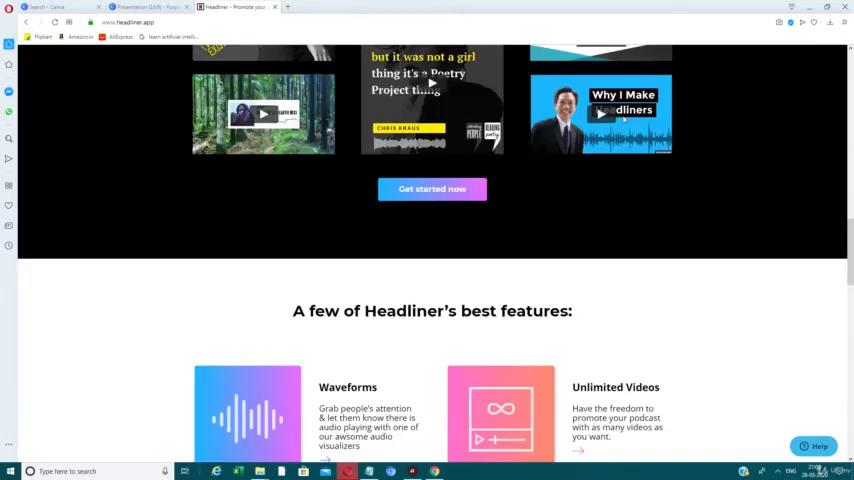
{"action": "scroll", "scroll_direction": "down", "scroll_amount": 3}
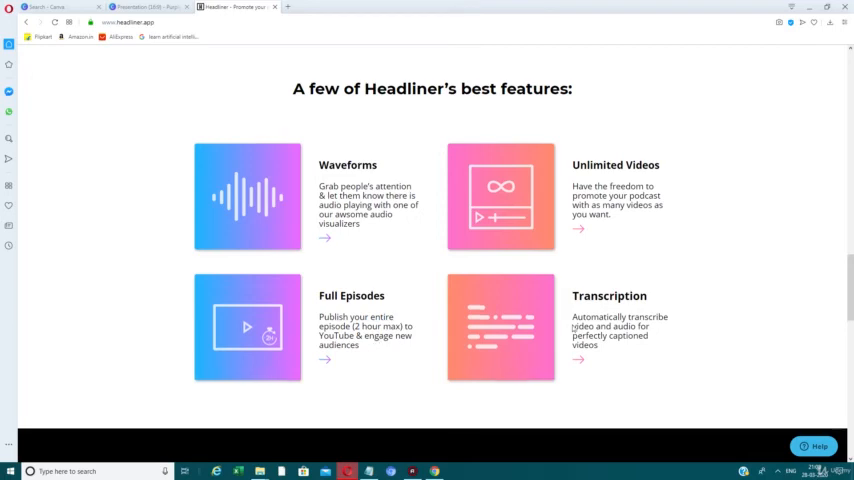
{"action": "scroll", "scroll_direction": "down", "scroll_amount": 3}
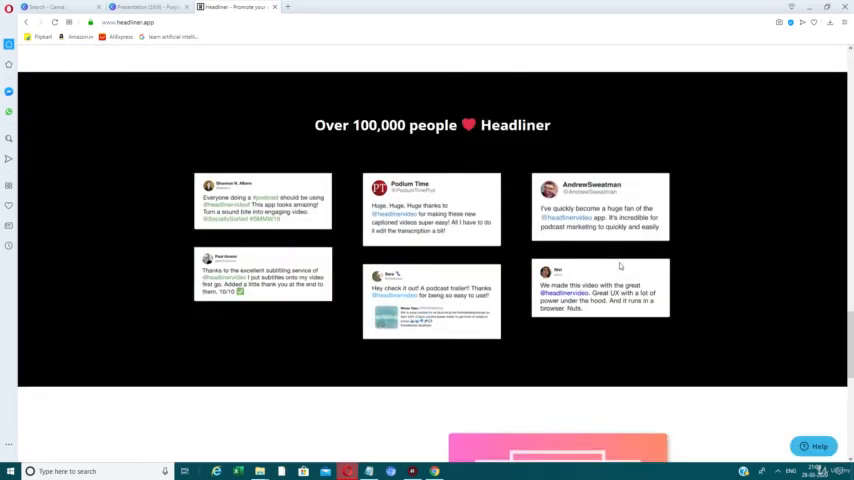